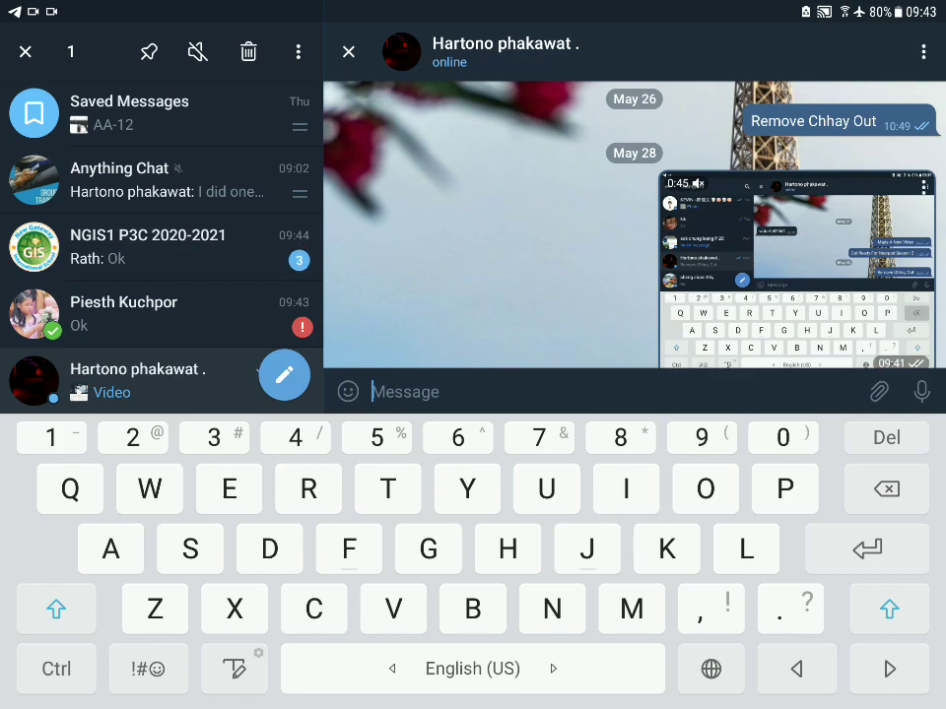
left_click(247, 51)
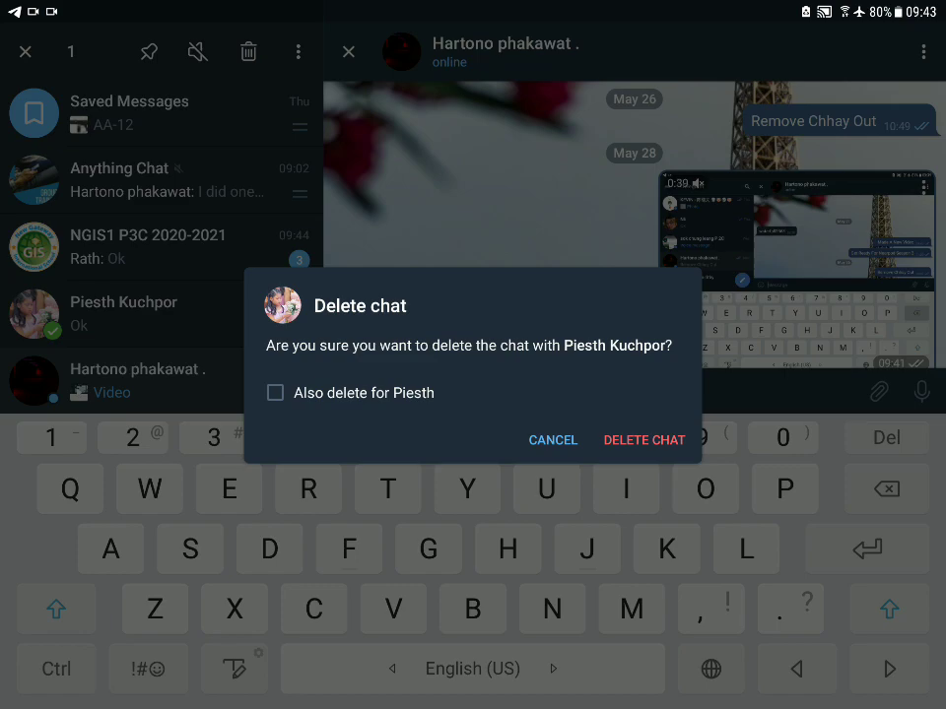
Step: Enable 'Also delete for Piesth' and confirm deleting the chat
left_click(275, 392)
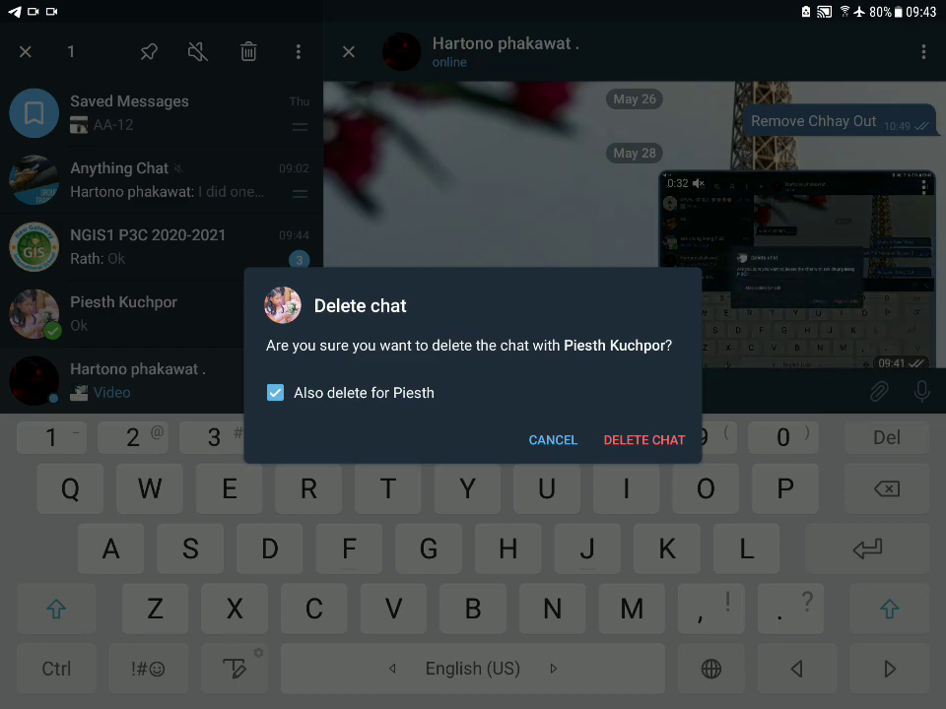
left_click(643, 439)
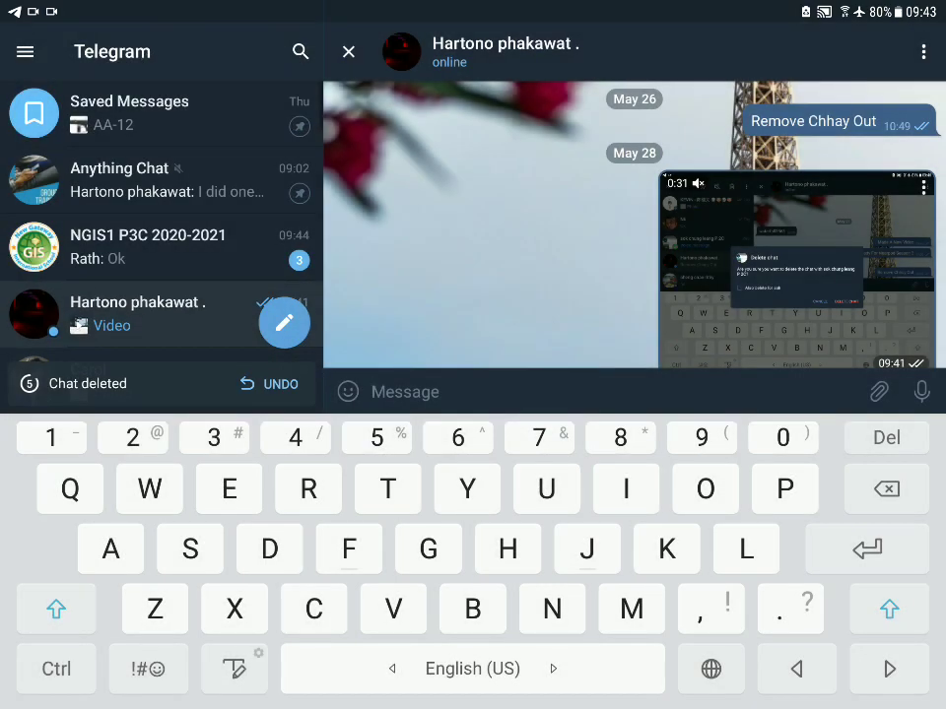